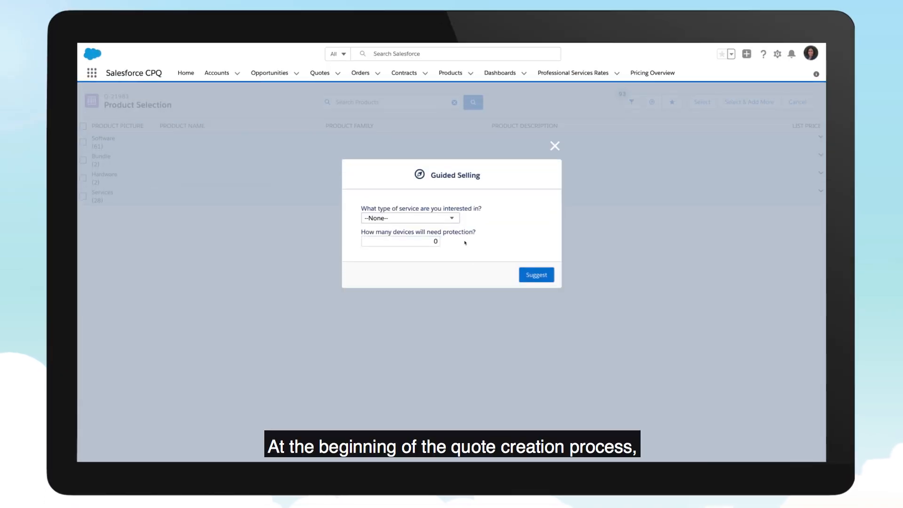
# Step: Answer End to End Solution, 100 devices, Yes to security, professional services, and Public Sector
pyautogui.click(409, 217)
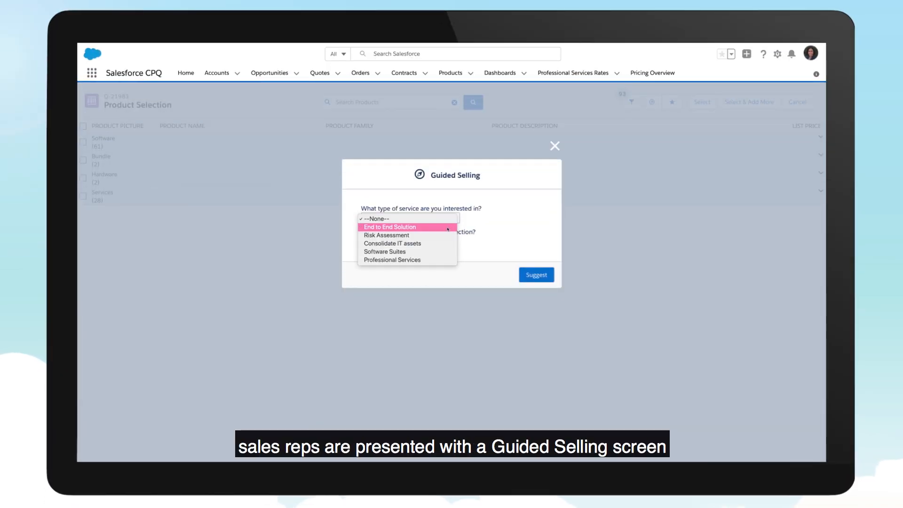
pyautogui.click(390, 227)
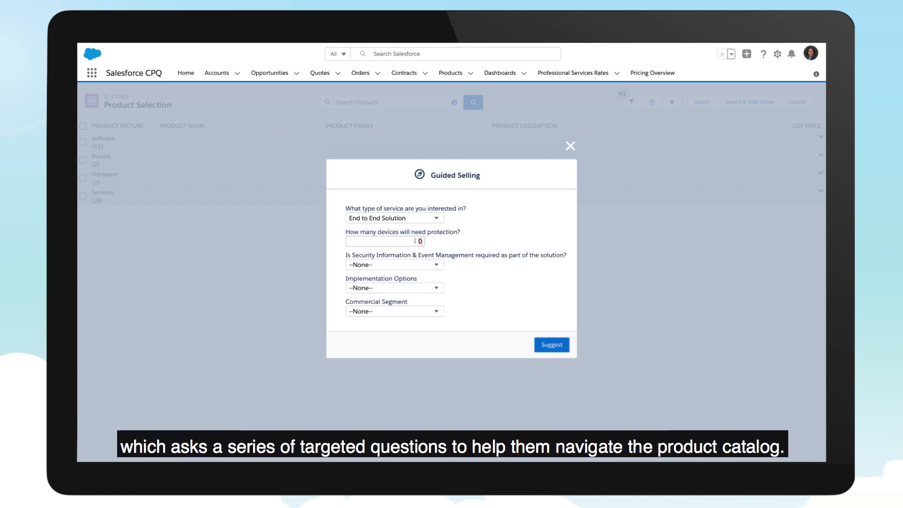
pyautogui.write('100')
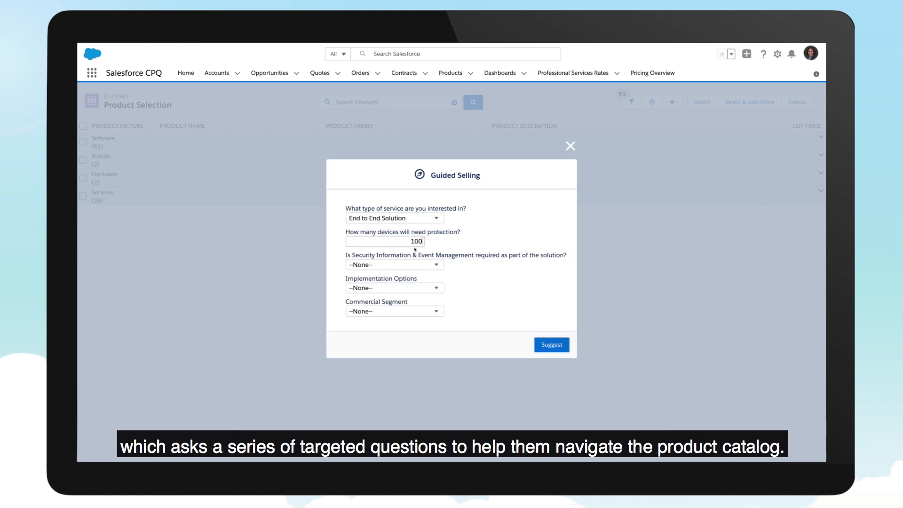
pyautogui.click(395, 264)
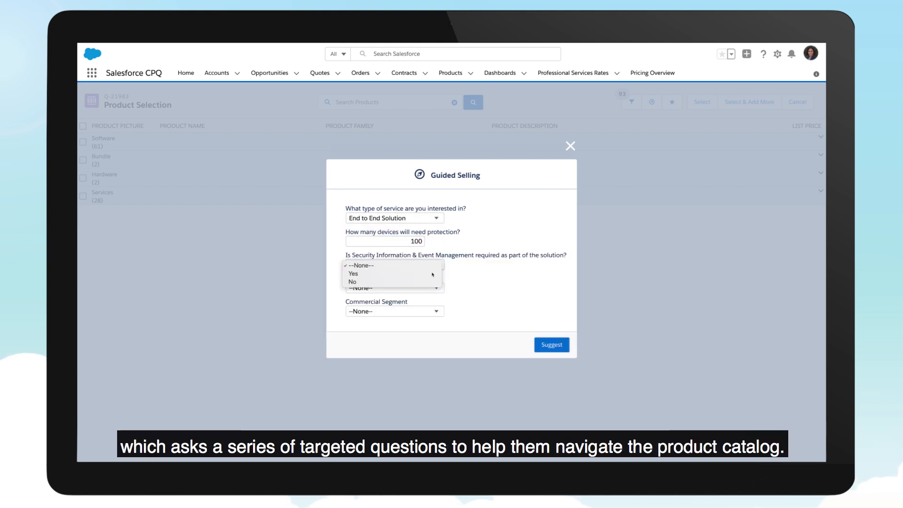
pyautogui.click(354, 274)
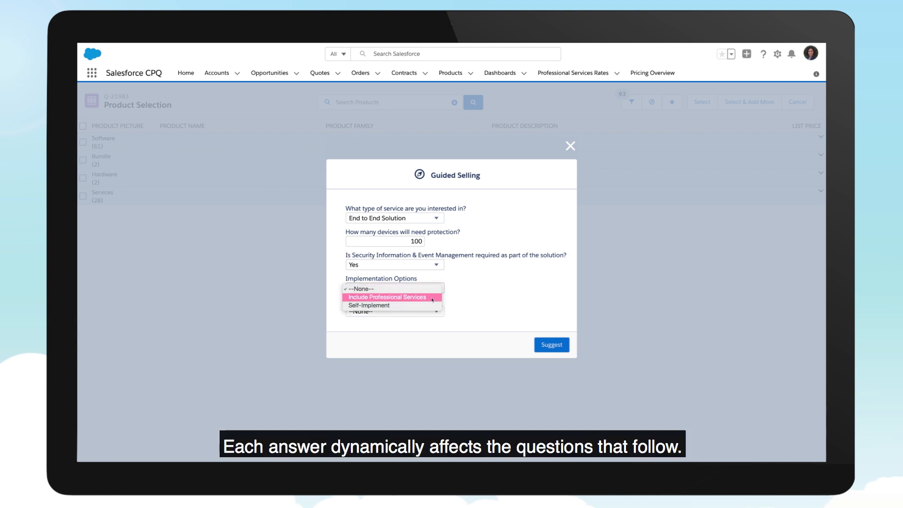
pyautogui.click(387, 297)
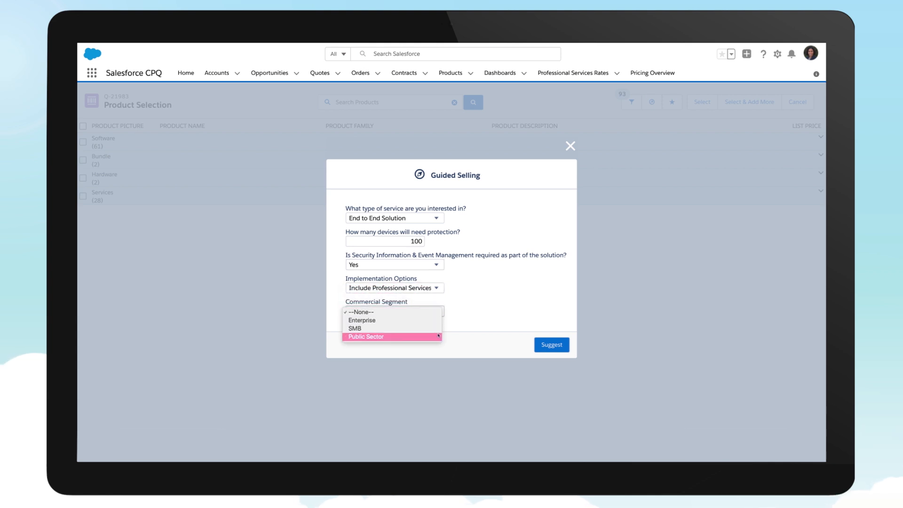
pyautogui.click(551, 344)
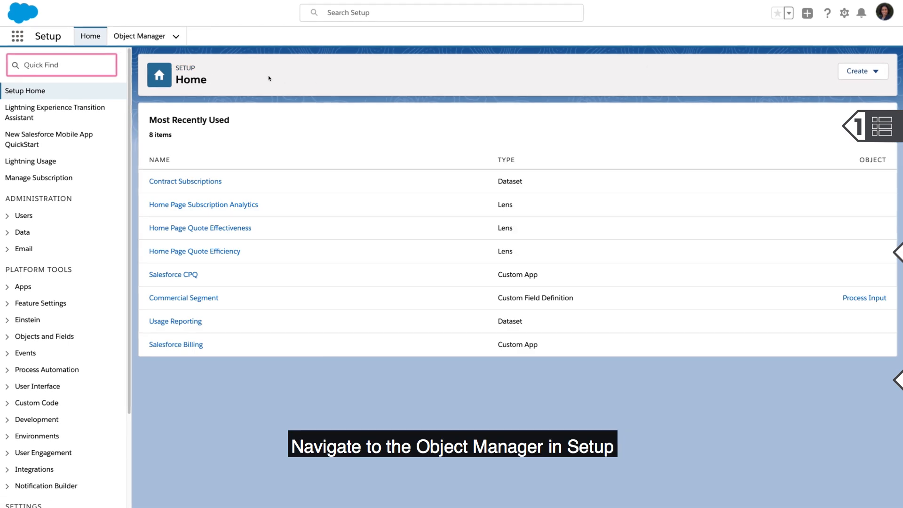
# Step: Start a new Service Type picklist field on Process Input, choosing to enter individual values
pyautogui.click(139, 35)
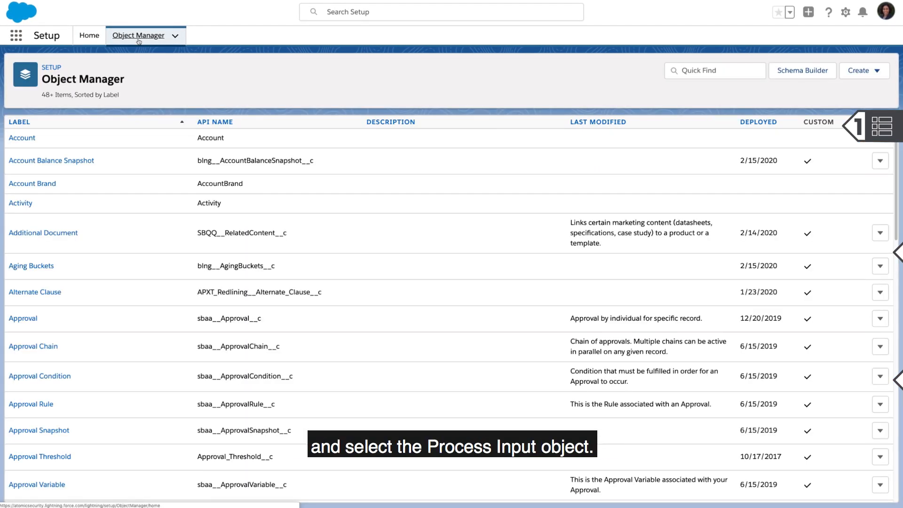
pyautogui.write('process')
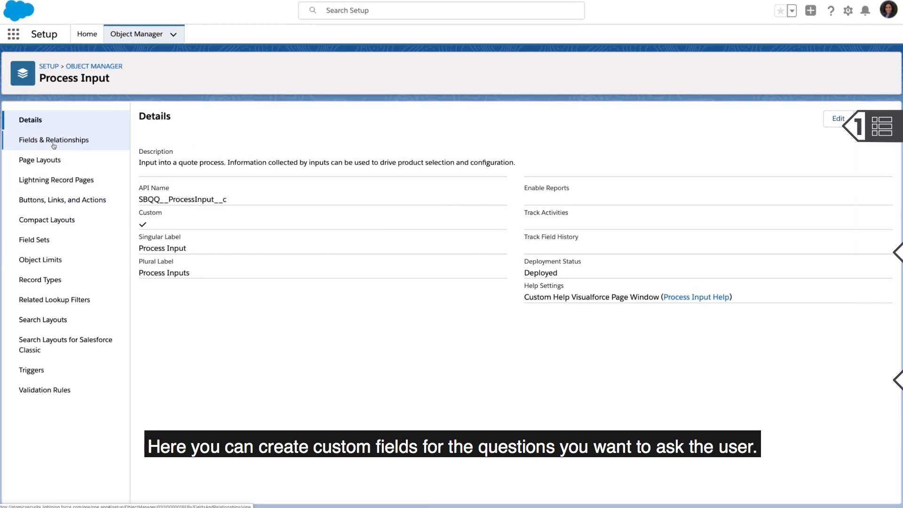
pyautogui.click(53, 140)
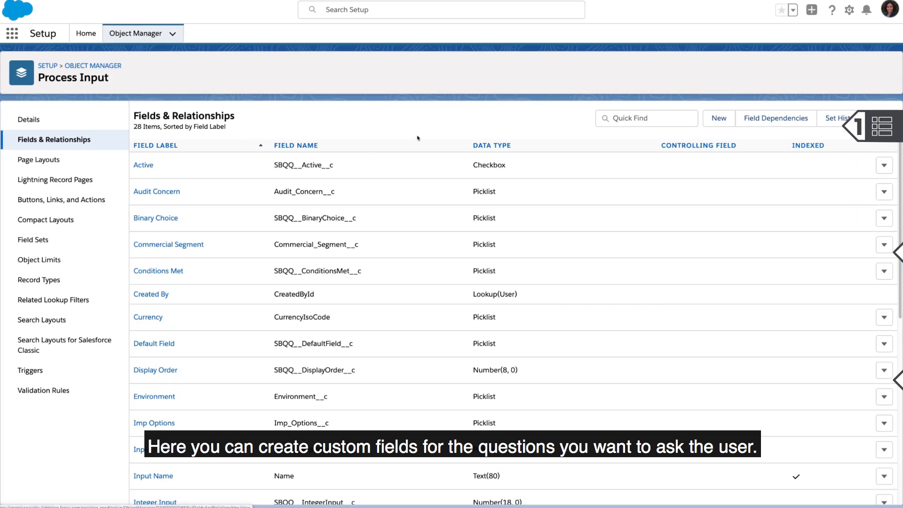
pyautogui.click(718, 118)
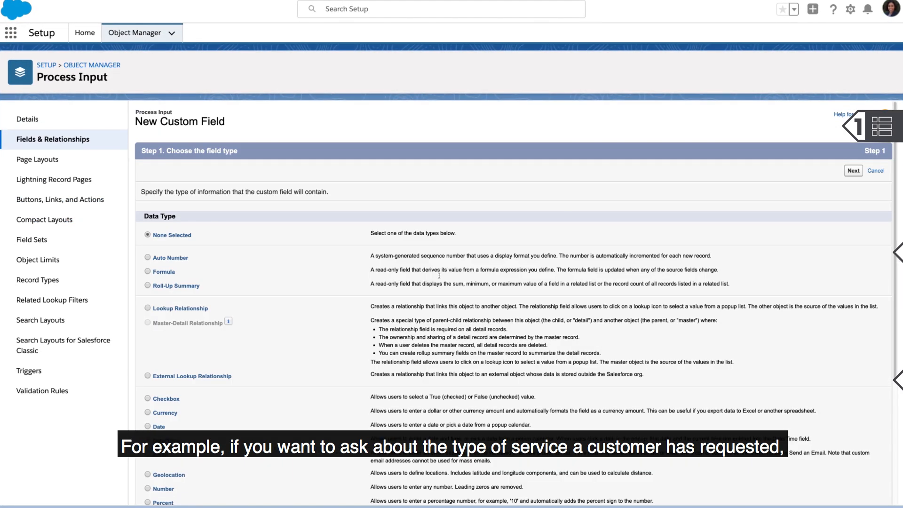
pyautogui.scroll(-3)
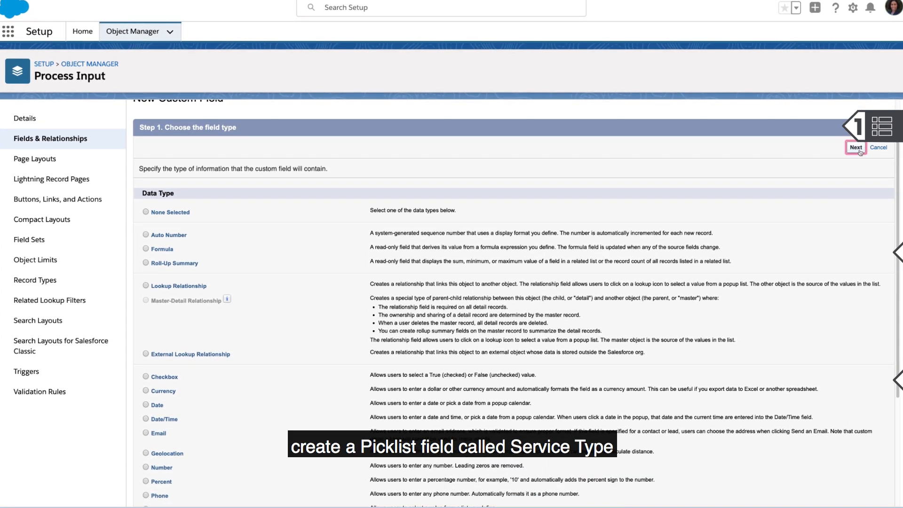
pyautogui.click(856, 148)
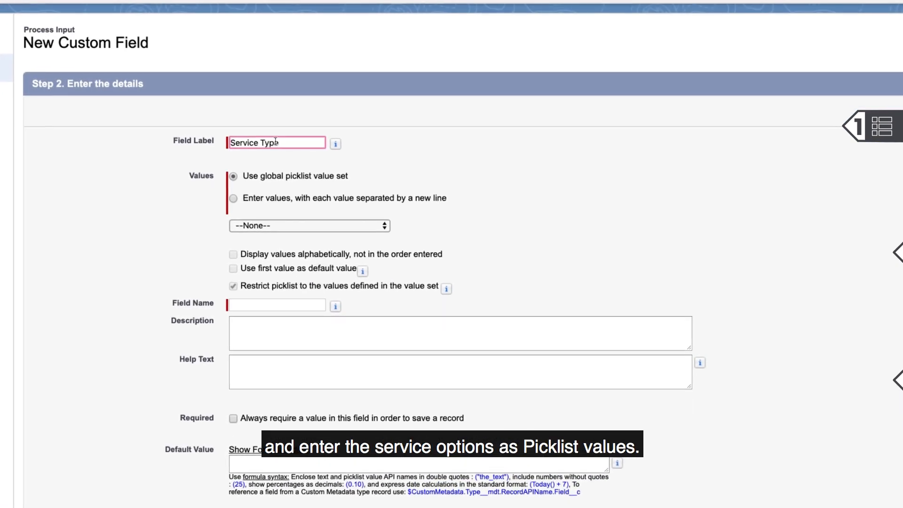
pyautogui.click(234, 198)
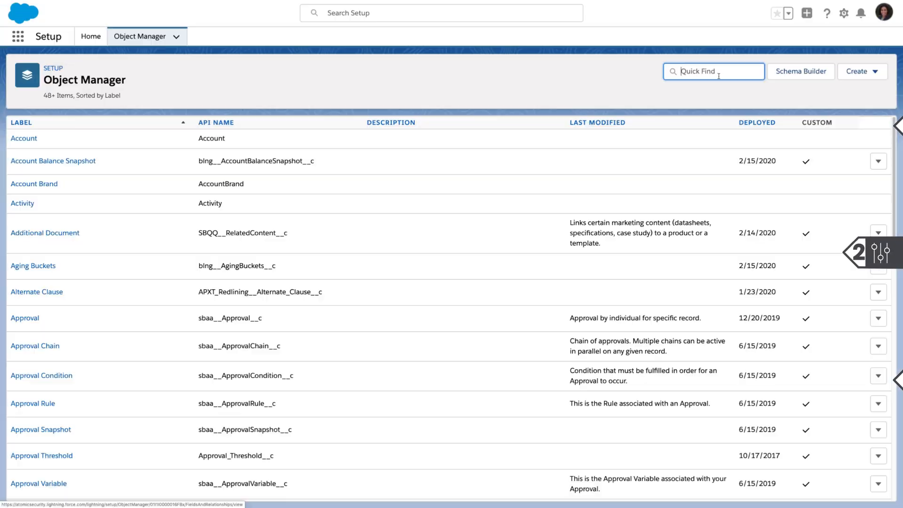
# Step: Start a Service Type picklist field on Product, entering 'End to End Solution' as a value
pyautogui.write('product')
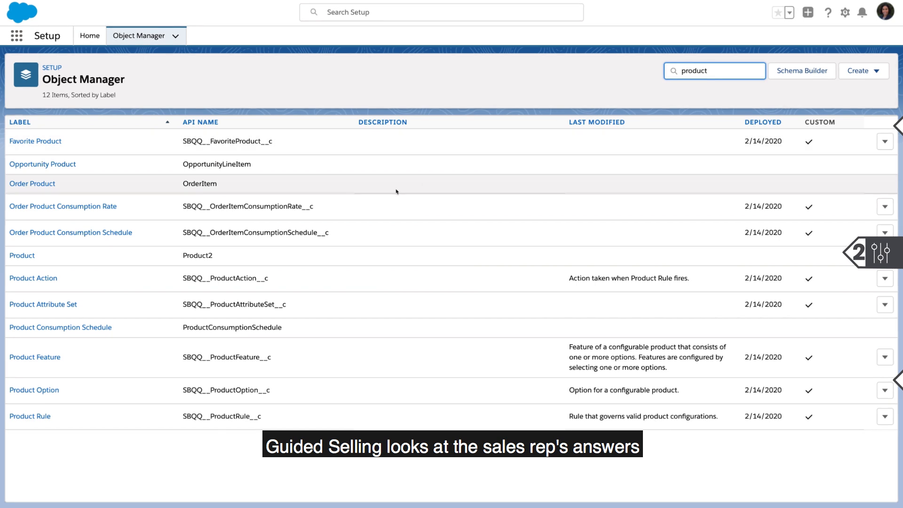
pyautogui.click(22, 255)
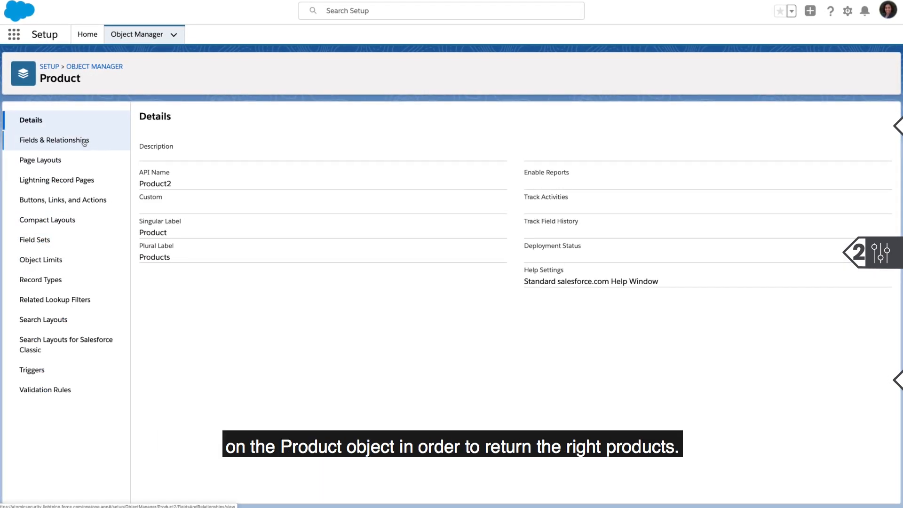
pyautogui.click(54, 140)
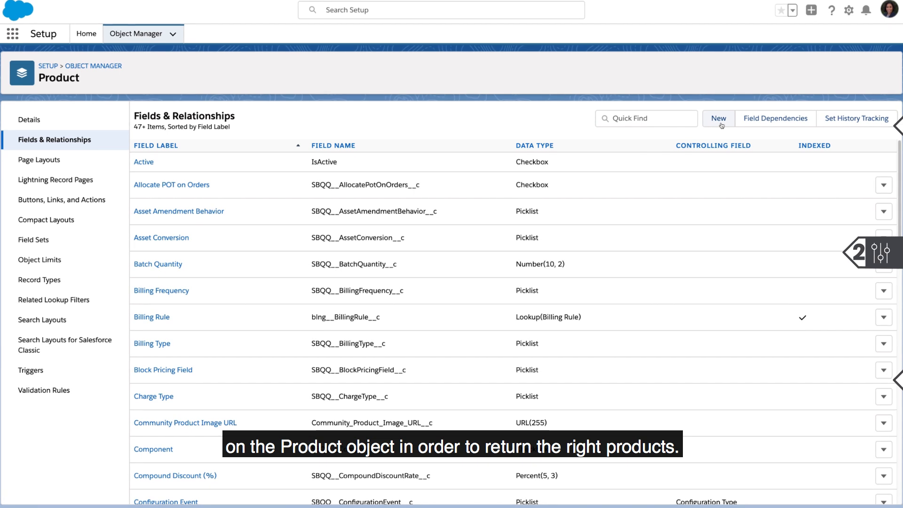
pyautogui.click(718, 119)
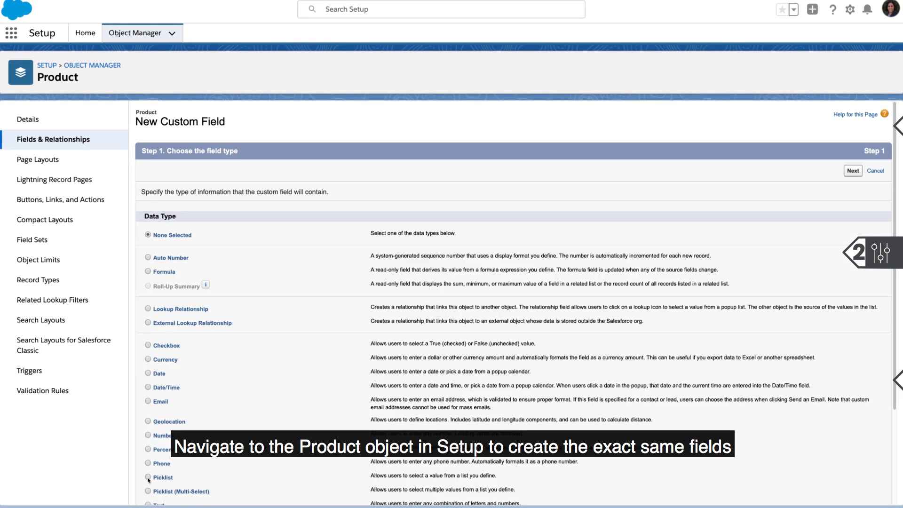
pyautogui.click(852, 171)
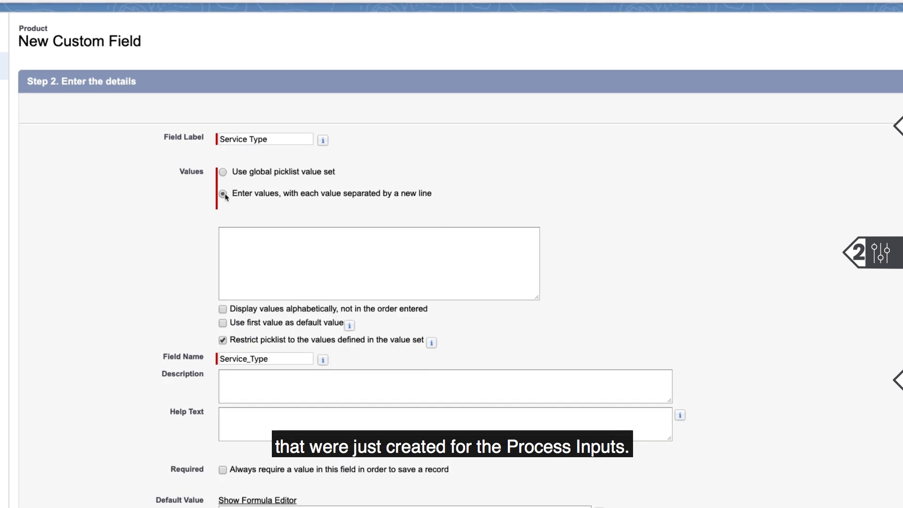
pyautogui.write('End to End Solution')
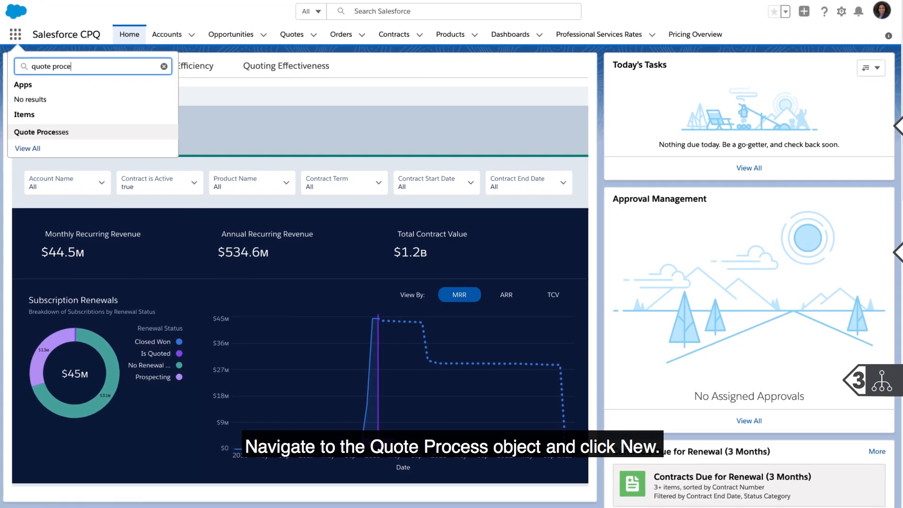
# Step: Create and save the Atomic Guided Selling quote process, marked as the default
pyautogui.click(41, 132)
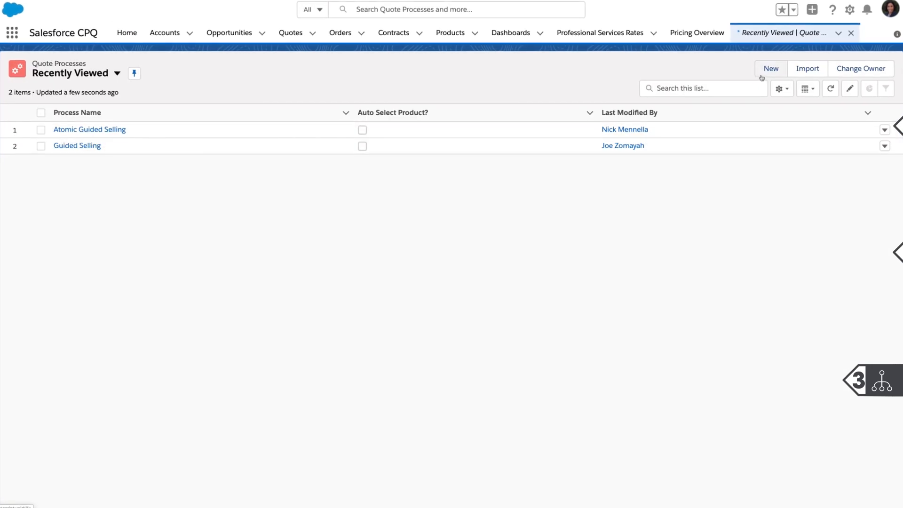
pyautogui.click(771, 69)
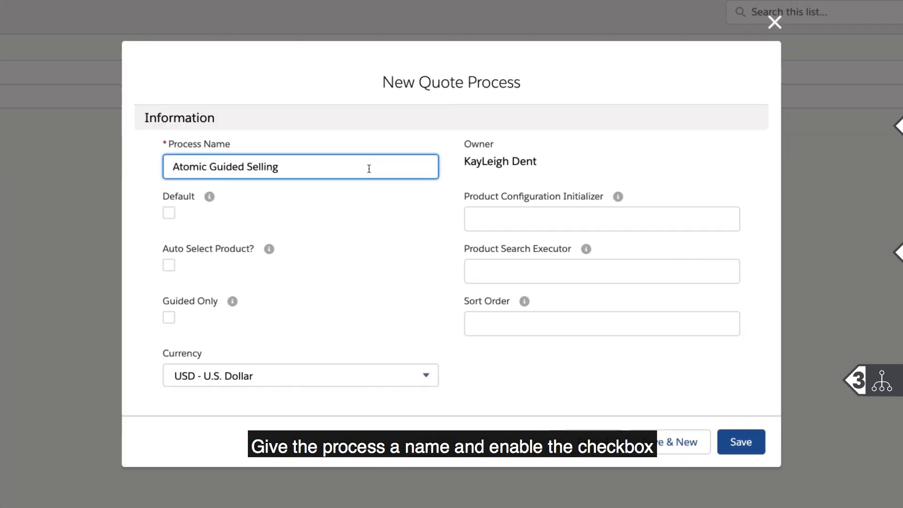
pyautogui.click(168, 212)
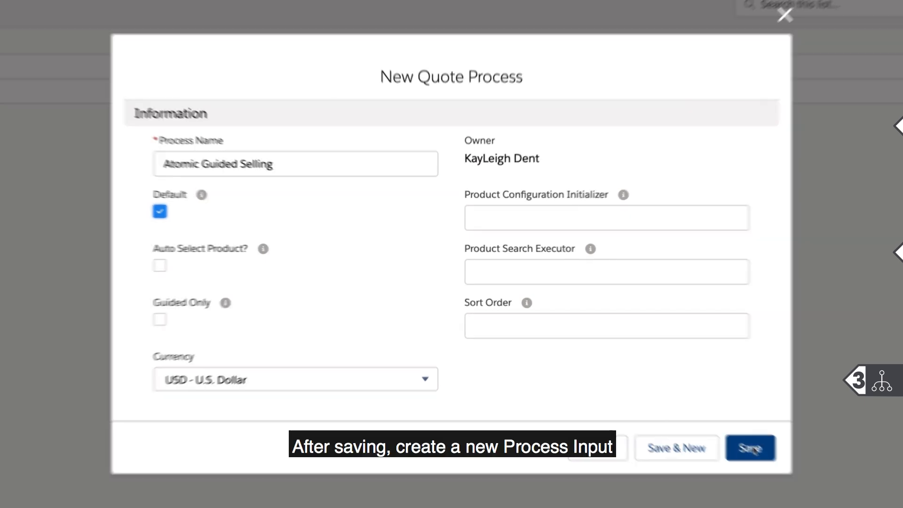
pyautogui.click(750, 448)
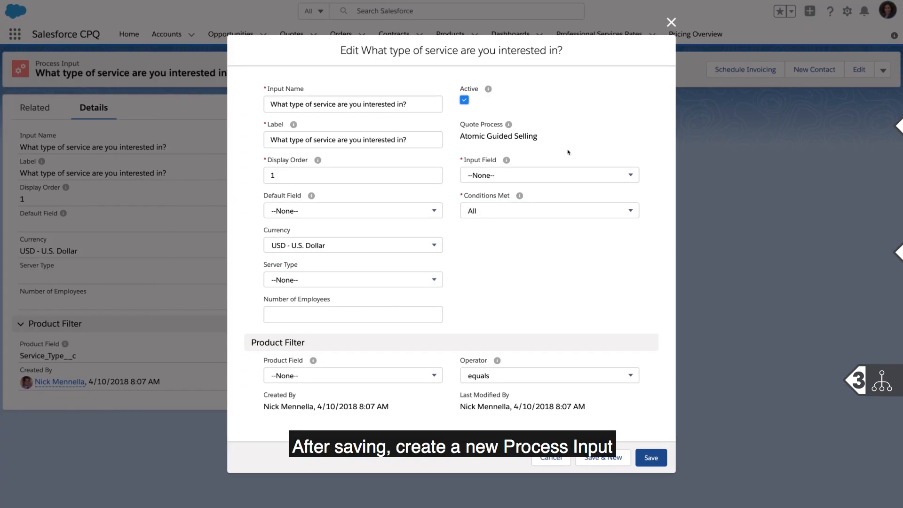
# Step: Map the service question's input field and product field to Service_Type__c and save
pyautogui.click(352, 103)
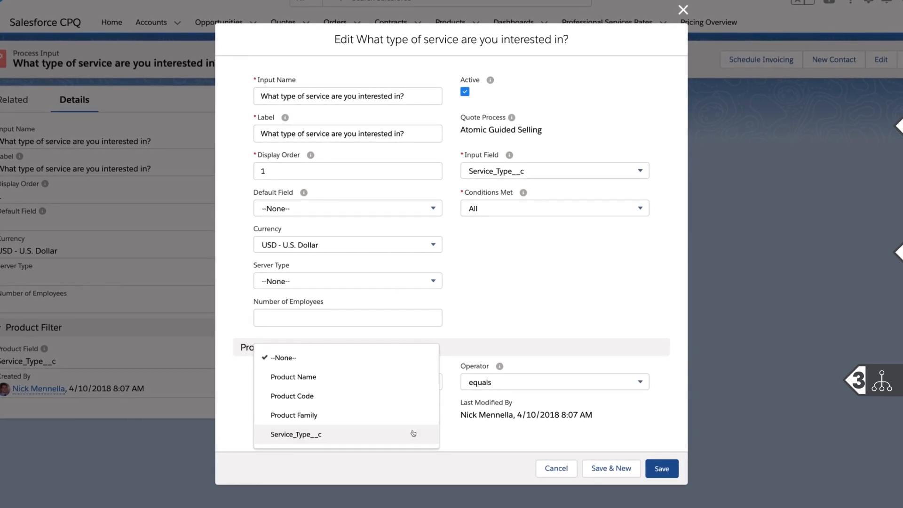
pyautogui.click(296, 434)
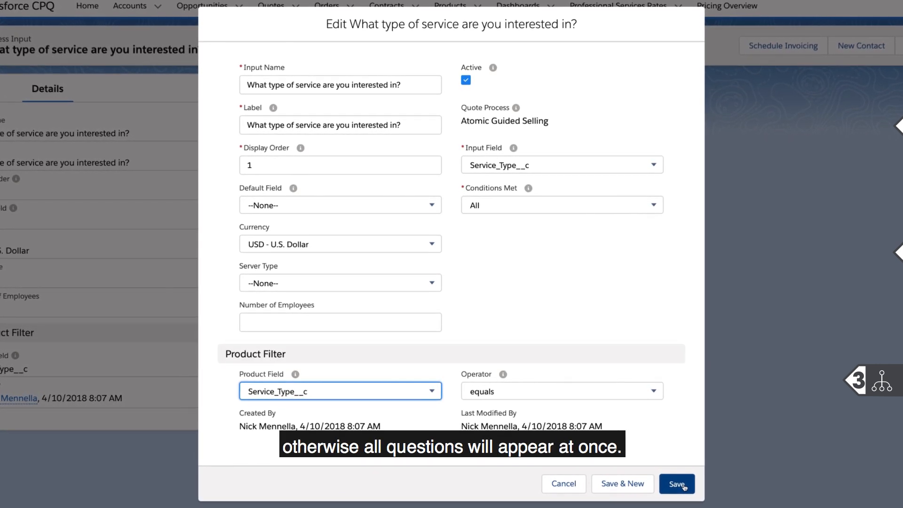
pyautogui.click(677, 484)
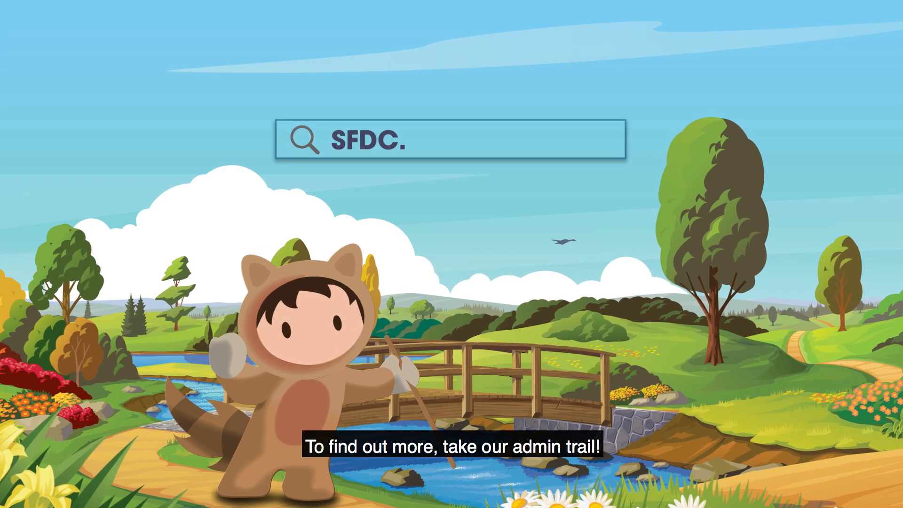